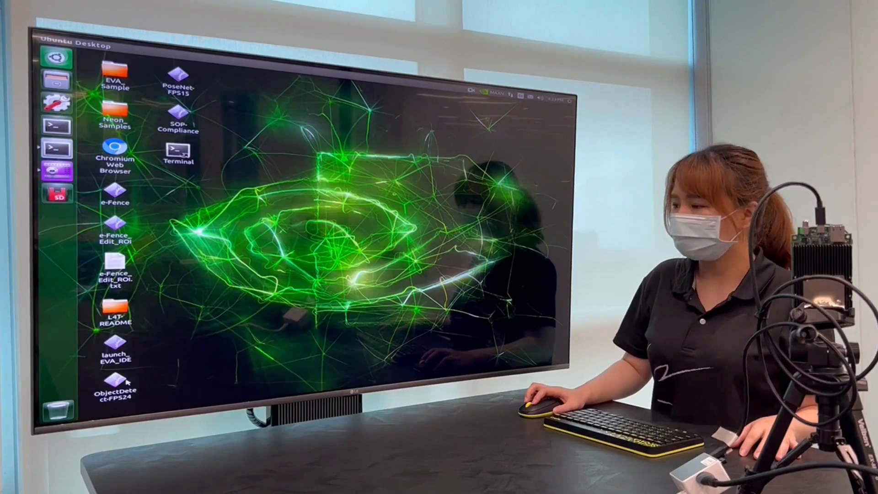
- Launch the ObjectDetect-FPS24 sample to detect objects in the live camera feed
double_click(178, 153)
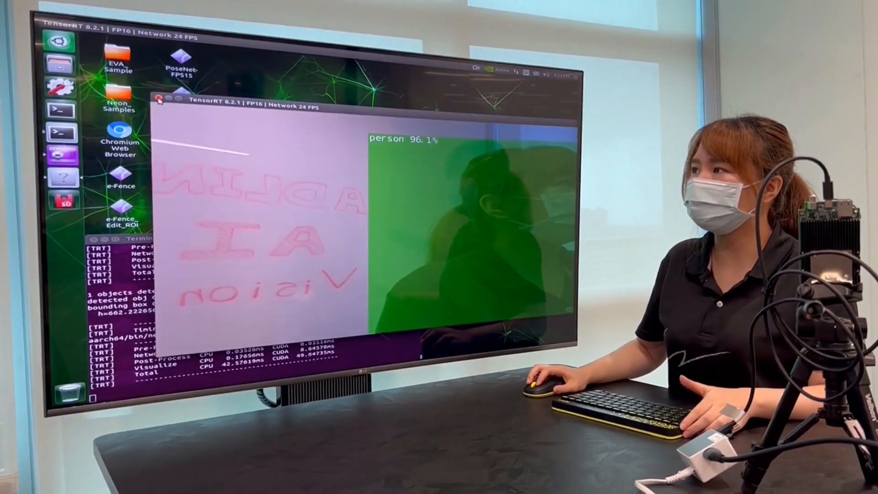
- Close the object detection window and select the PoseNet-FPS15 desktop shortcut
click(159, 100)
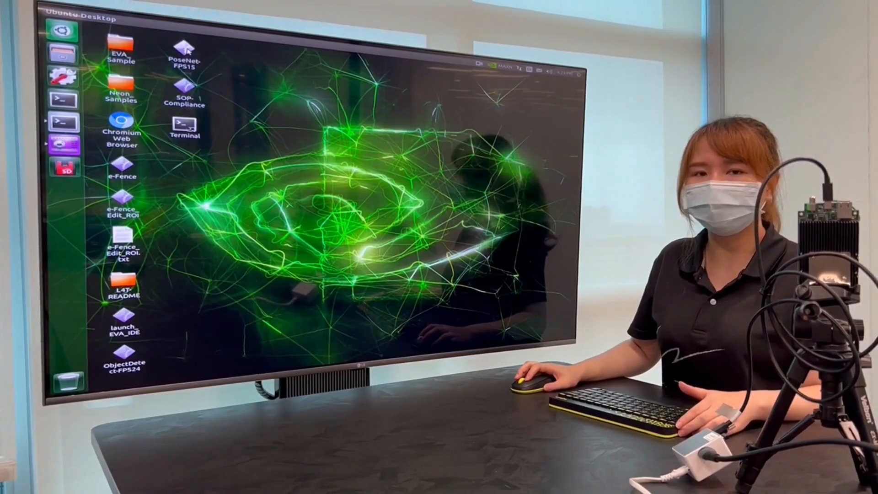
click(186, 53)
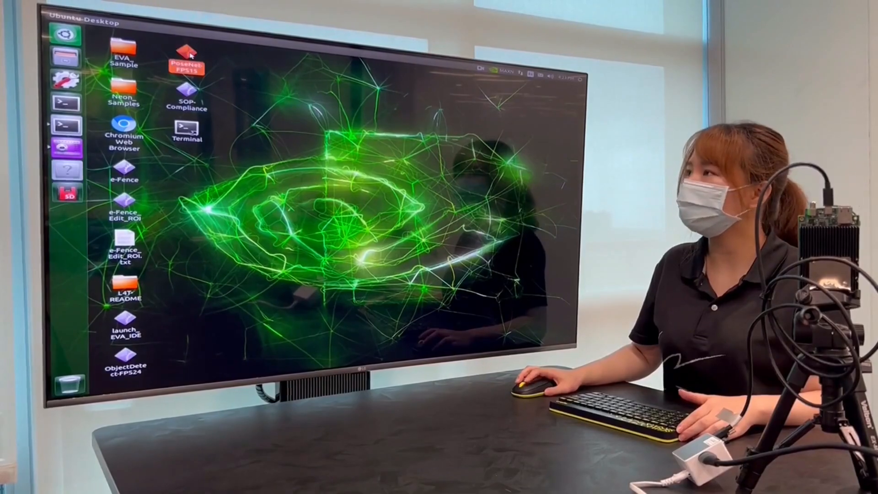